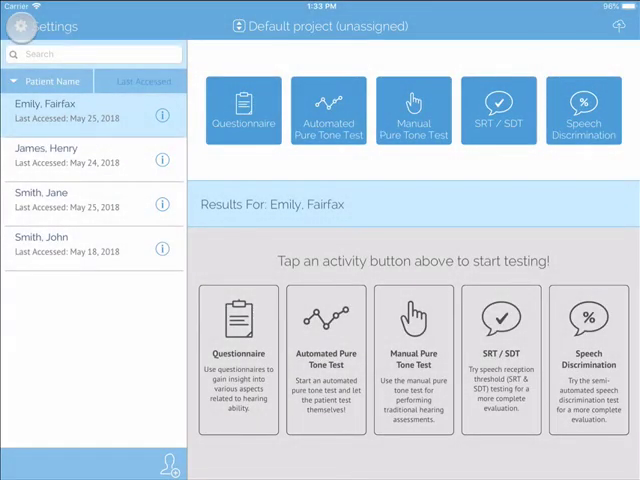
- Open the app settings on the Automated Test Types list (Adult, Child, OSHA active)
left_click(20, 26)
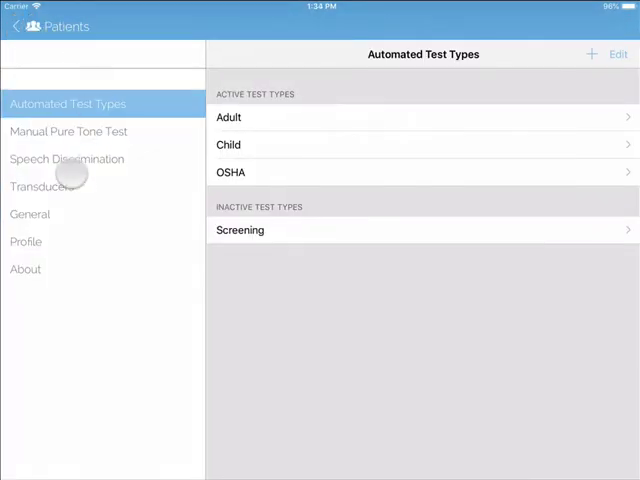
- Add 4,000 Hz to the pure tone average frequencies alongside 500, 1,000 and 2,000 Hz
left_click(30, 214)
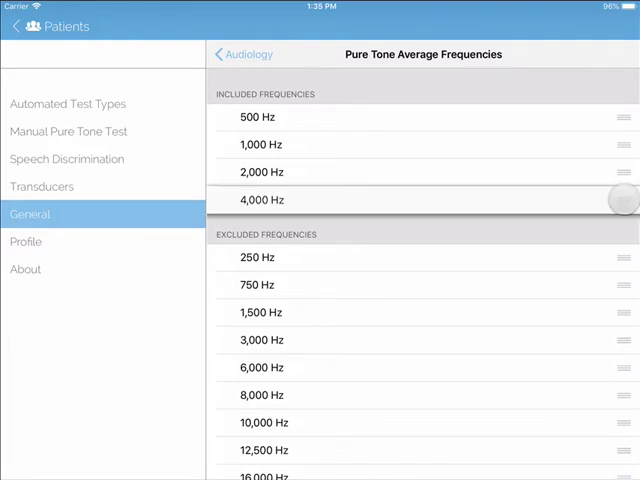
left_click_drag(620, 200, 620, 238)
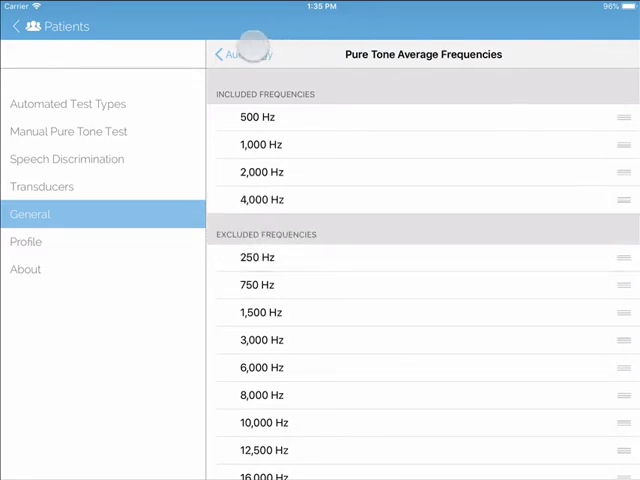
left_click(224, 54)
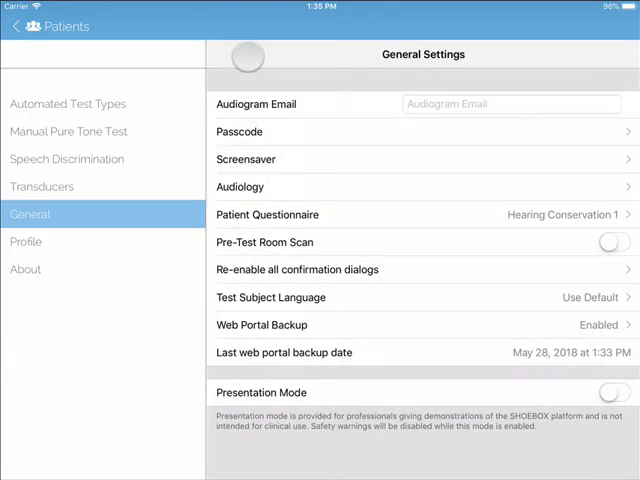
- Go back from Audiology to the General Settings overview
left_click(420, 214)
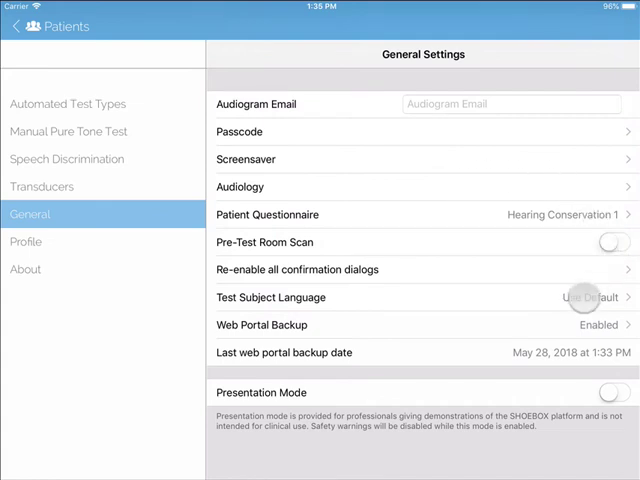
left_click(590, 296)
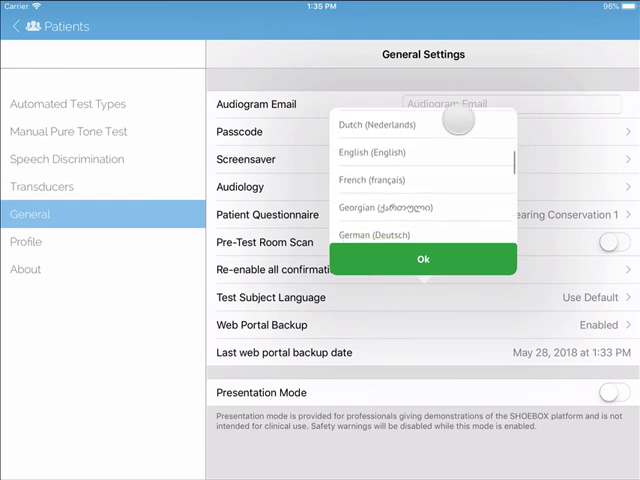
scroll("down", 3)
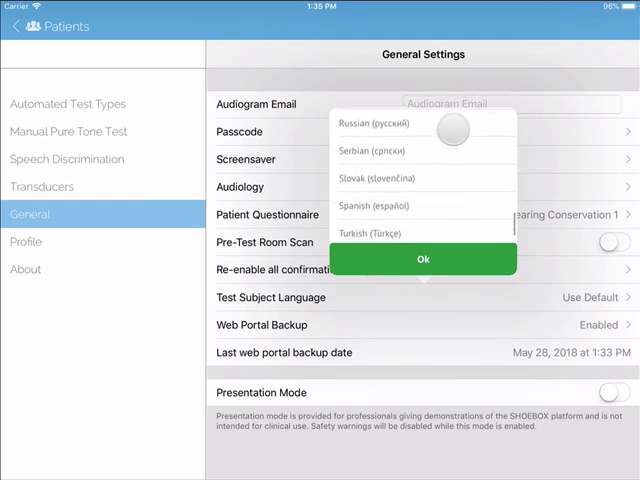
left_click(422, 260)
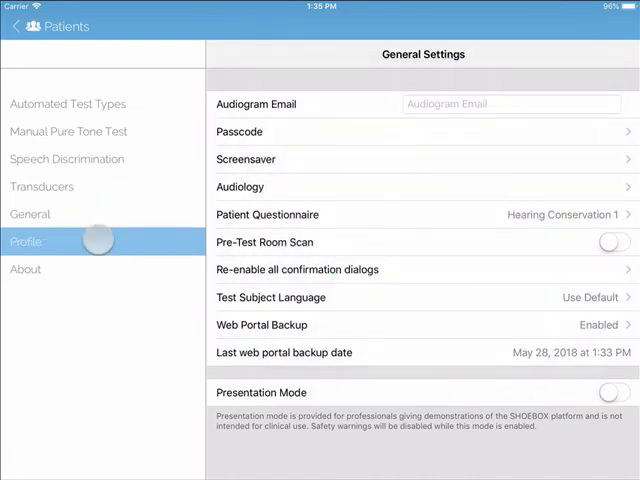
- View the Profile, then the About version: SHOEBOX Pro 5.0, build 6965M, released 2018-05-28
left_click(28, 240)
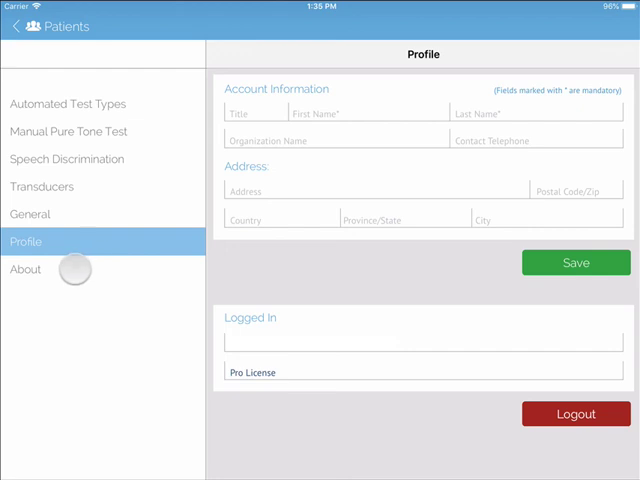
left_click(24, 268)
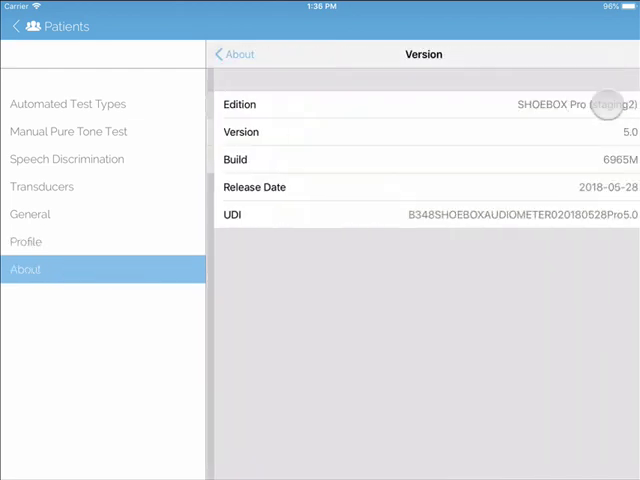
left_click(420, 132)
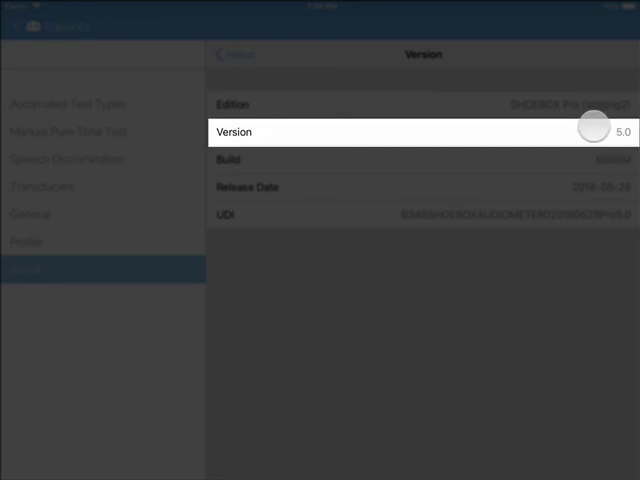